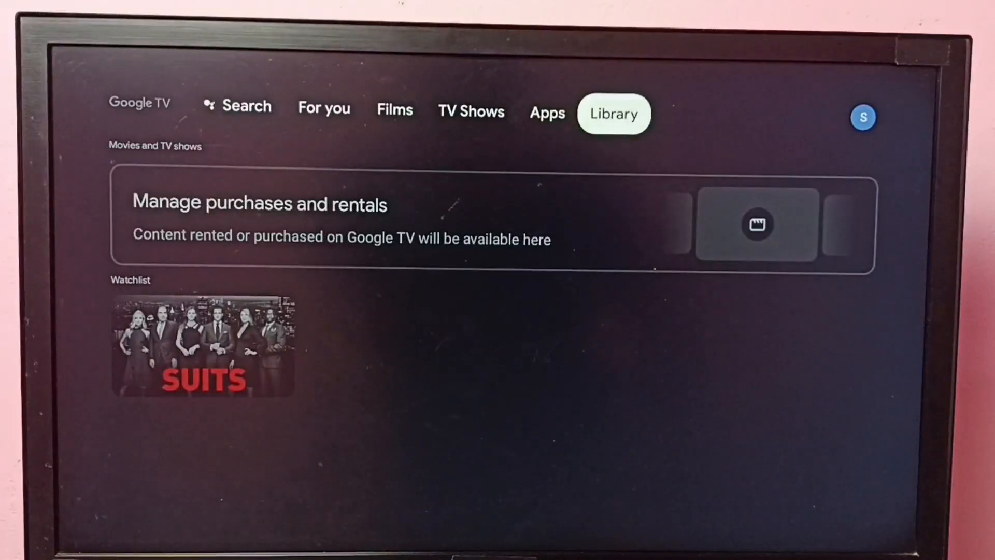
- Reach the TV Settings menu from the profile icon on the Library page
left_click(863, 117)
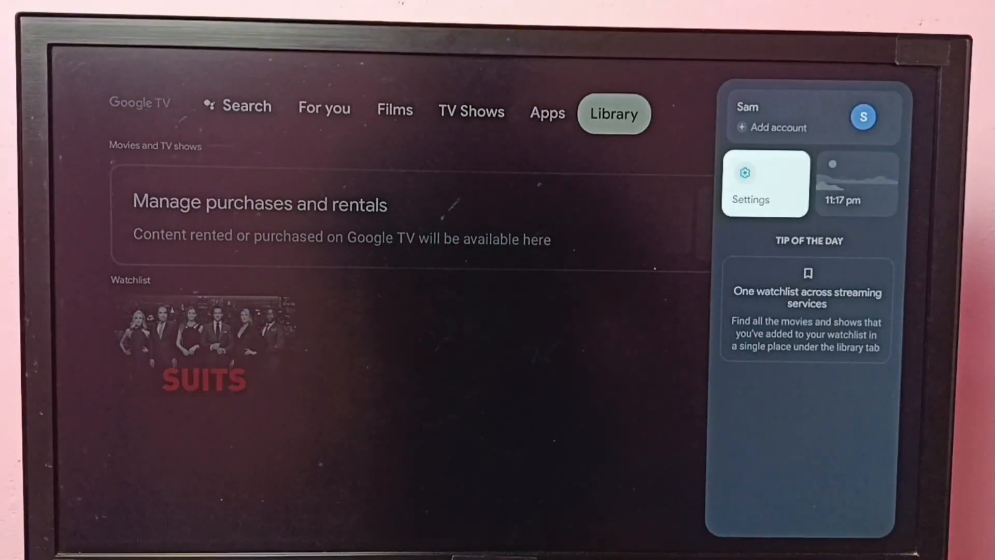
left_click(765, 185)
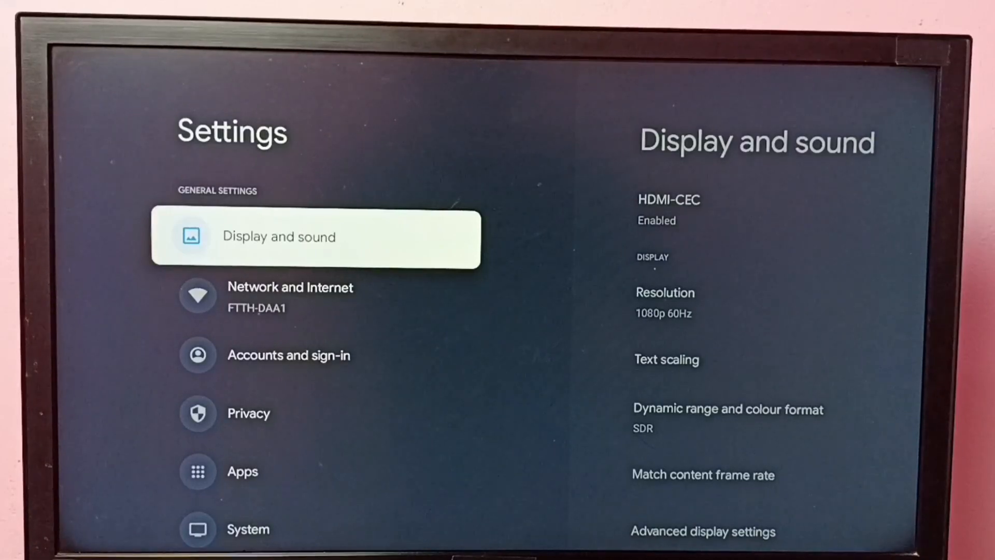
- Show the Resolution list under Display and sound, with 1080p 60Hz selected
left_click(315, 239)
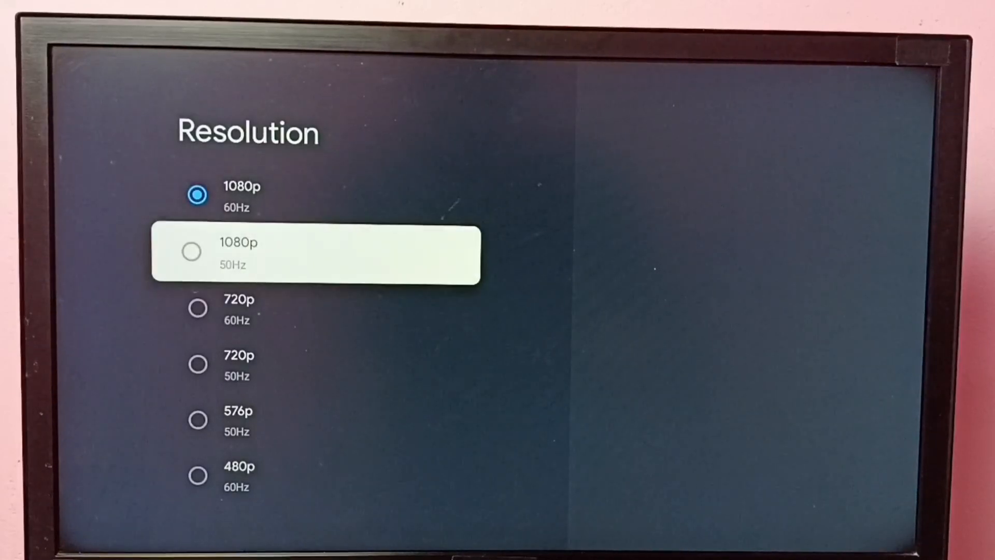
- Pick 1080p 50Hz from the resolution list using the remote arrows
key("Down")
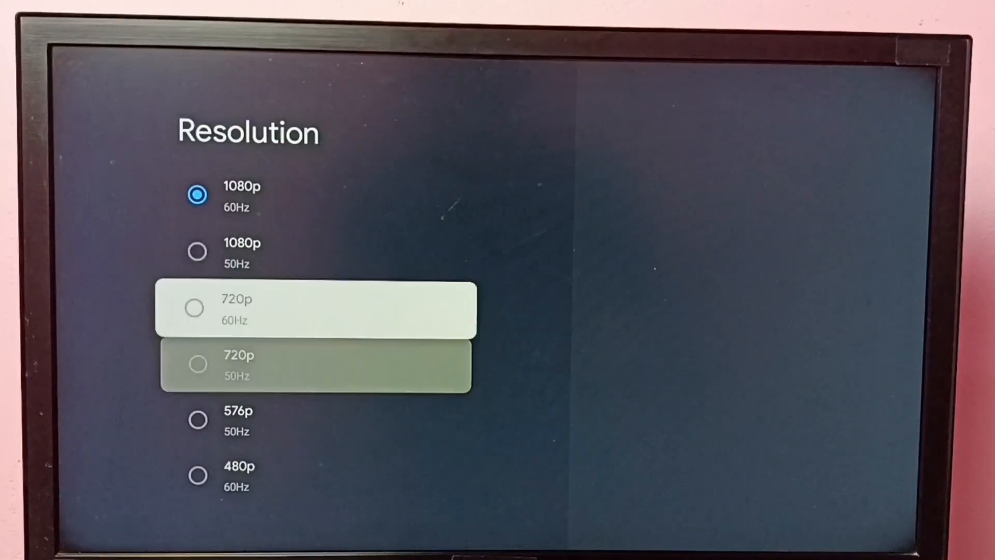
key("Up")
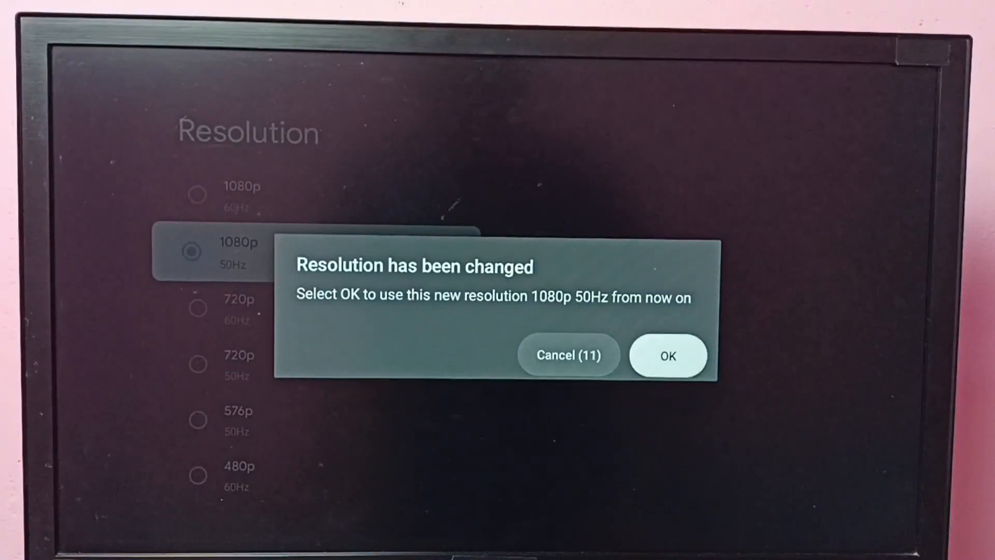
- Accept the 'Resolution has been changed' prompt to keep 1080p 50Hz
left_click(666, 356)
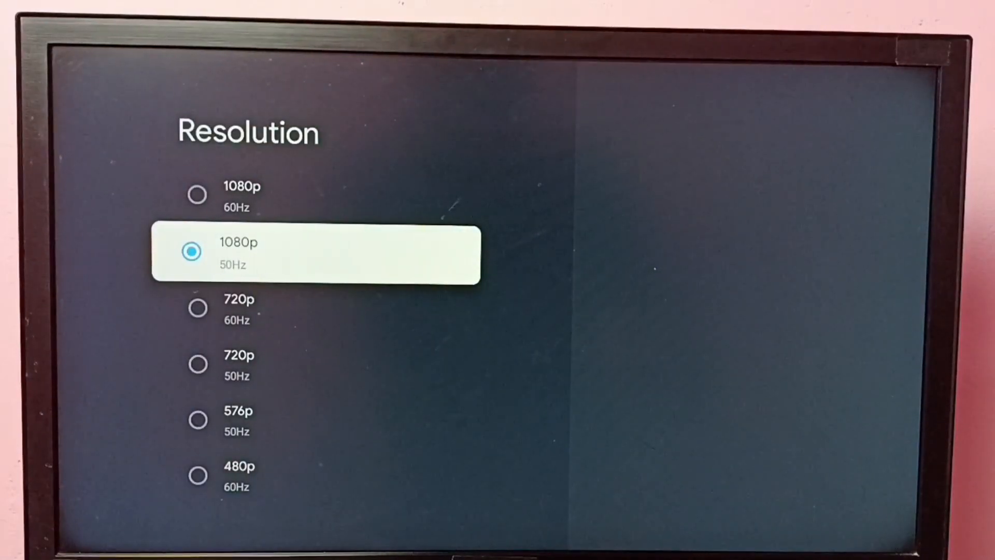
scroll("down", 3)
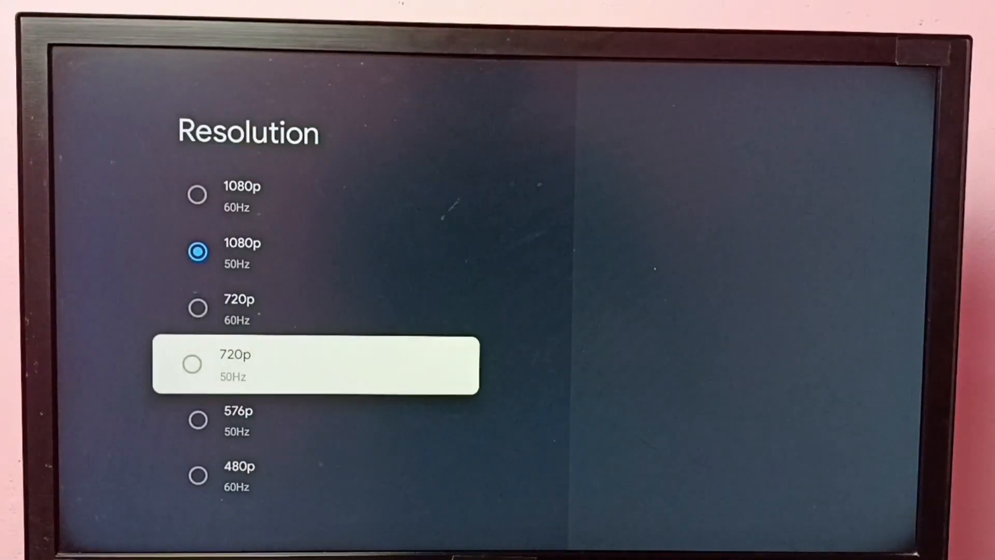